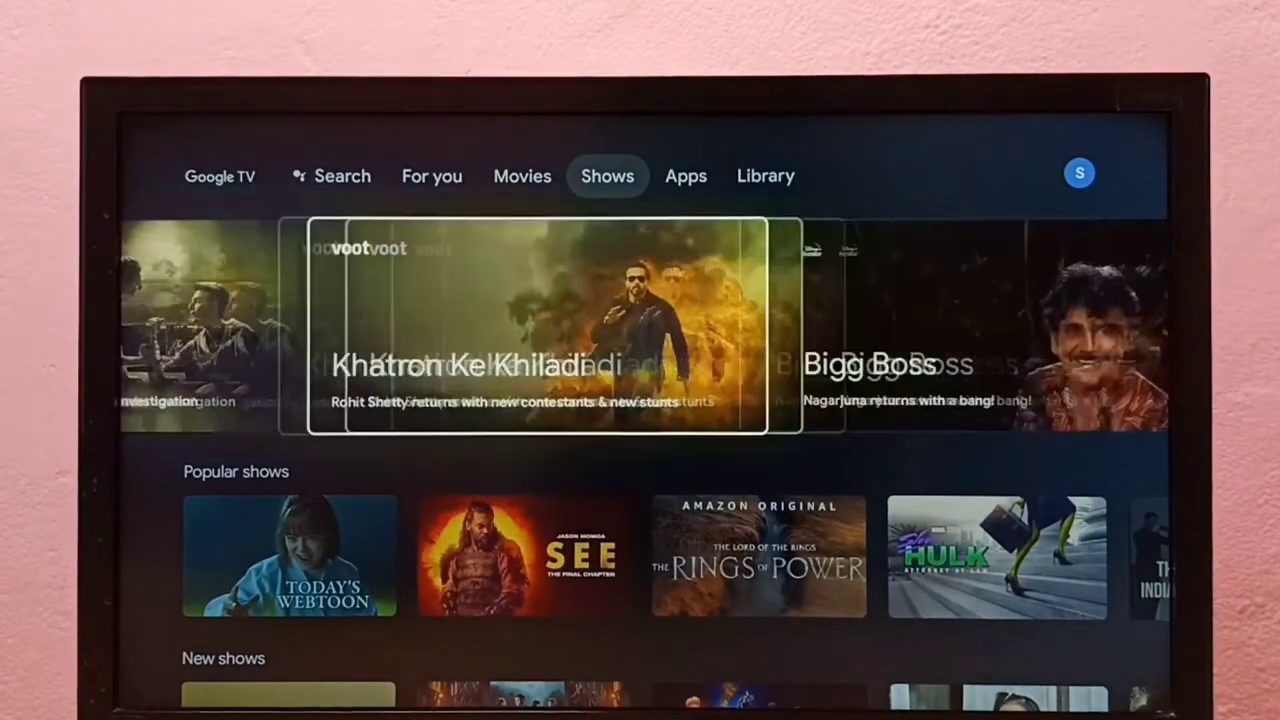
# Step: Switch to the Library page and bring up the profile quick settings panel
pyautogui.click(764, 176)
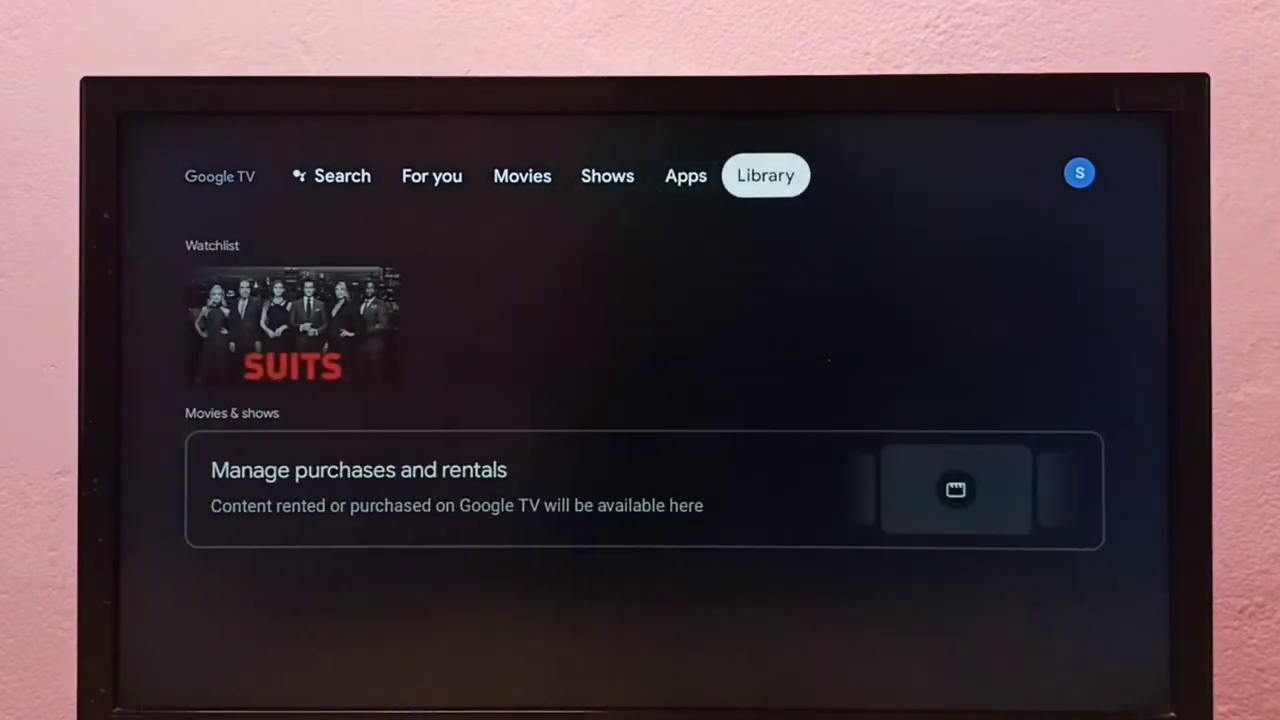
pyautogui.click(1080, 172)
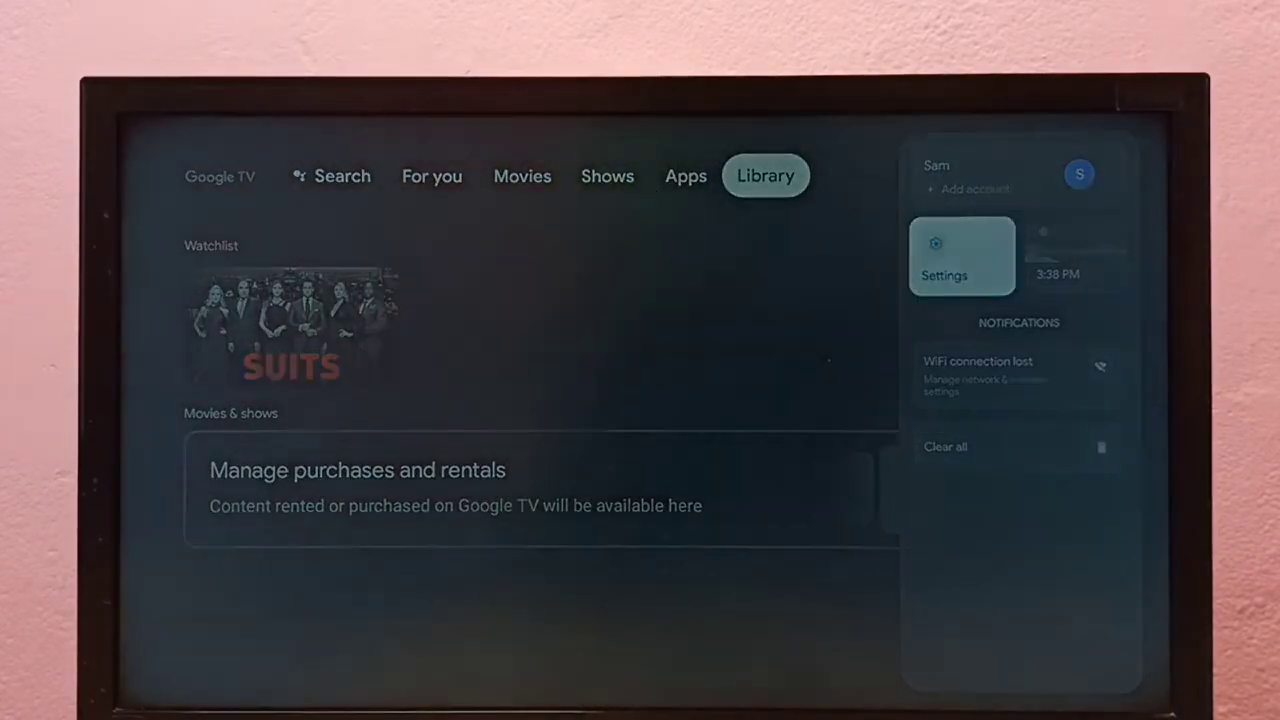
# Step: Enter Settings and reach Apps > Security & restrictions > Install unknown apps
pyautogui.click(944, 256)
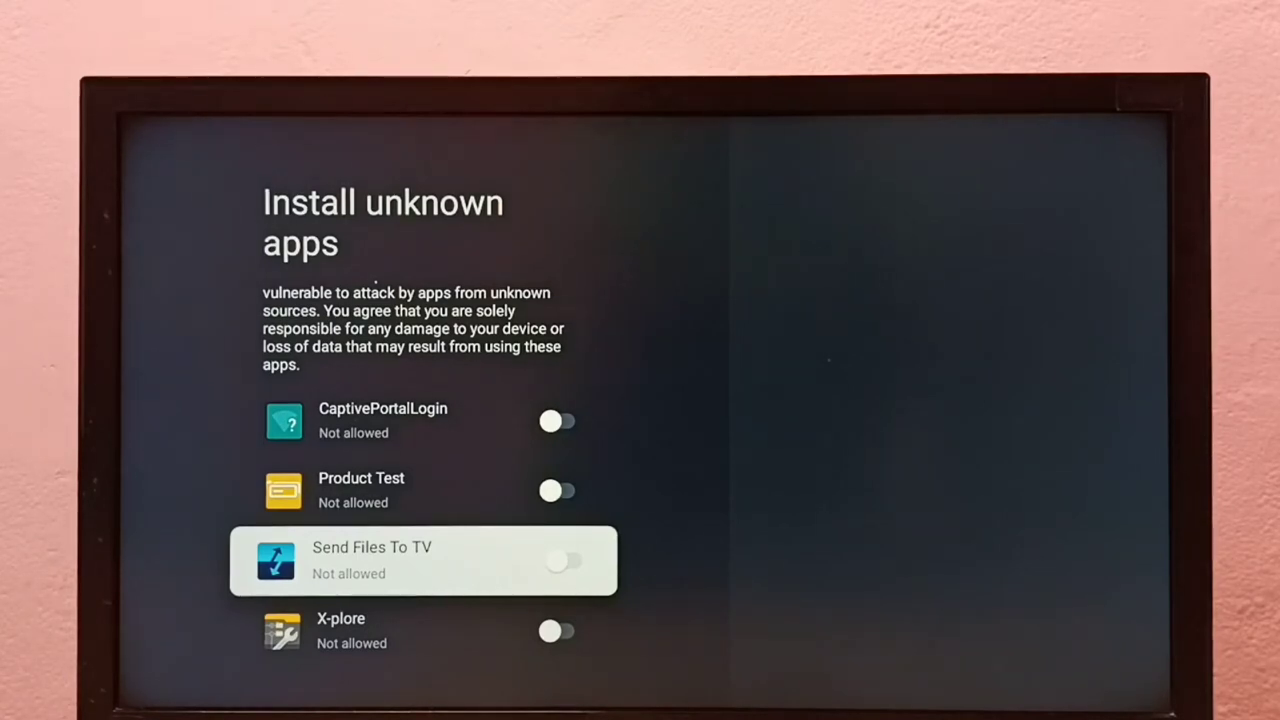
# Step: Set Send Files To TV and X-plore to Allowed for installing unknown apps
pyautogui.click(564, 560)
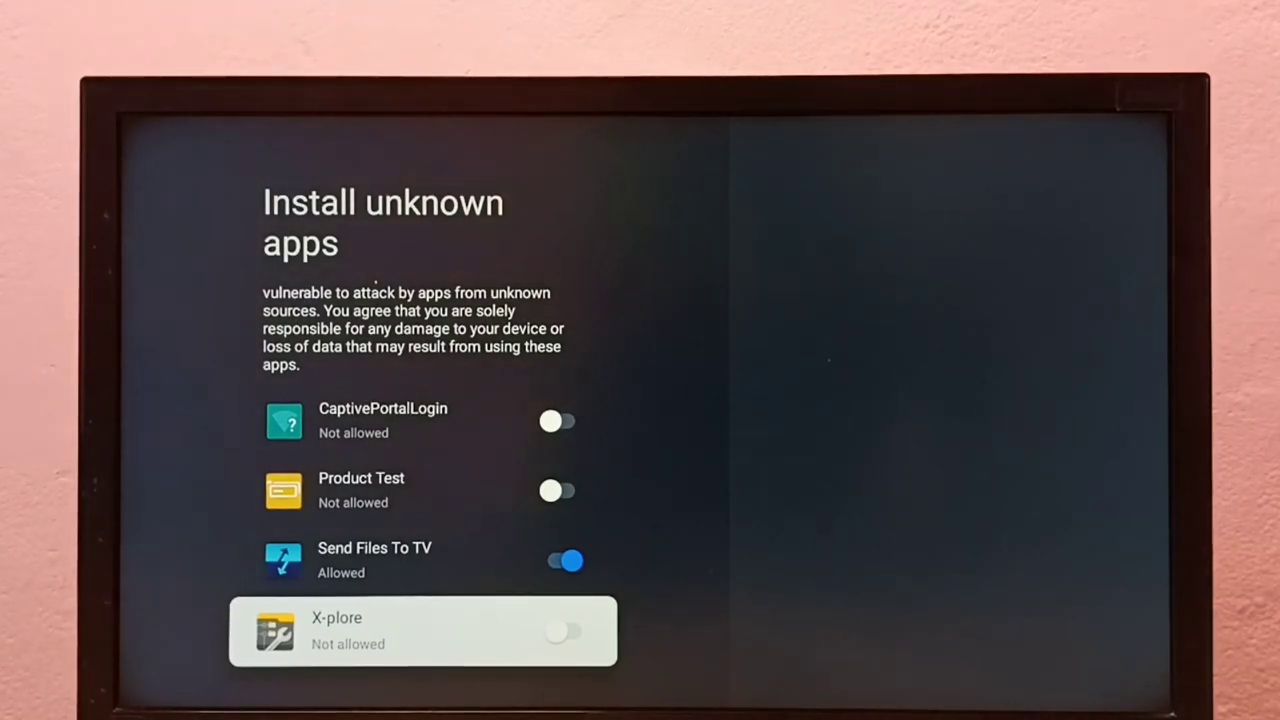
pyautogui.click(568, 632)
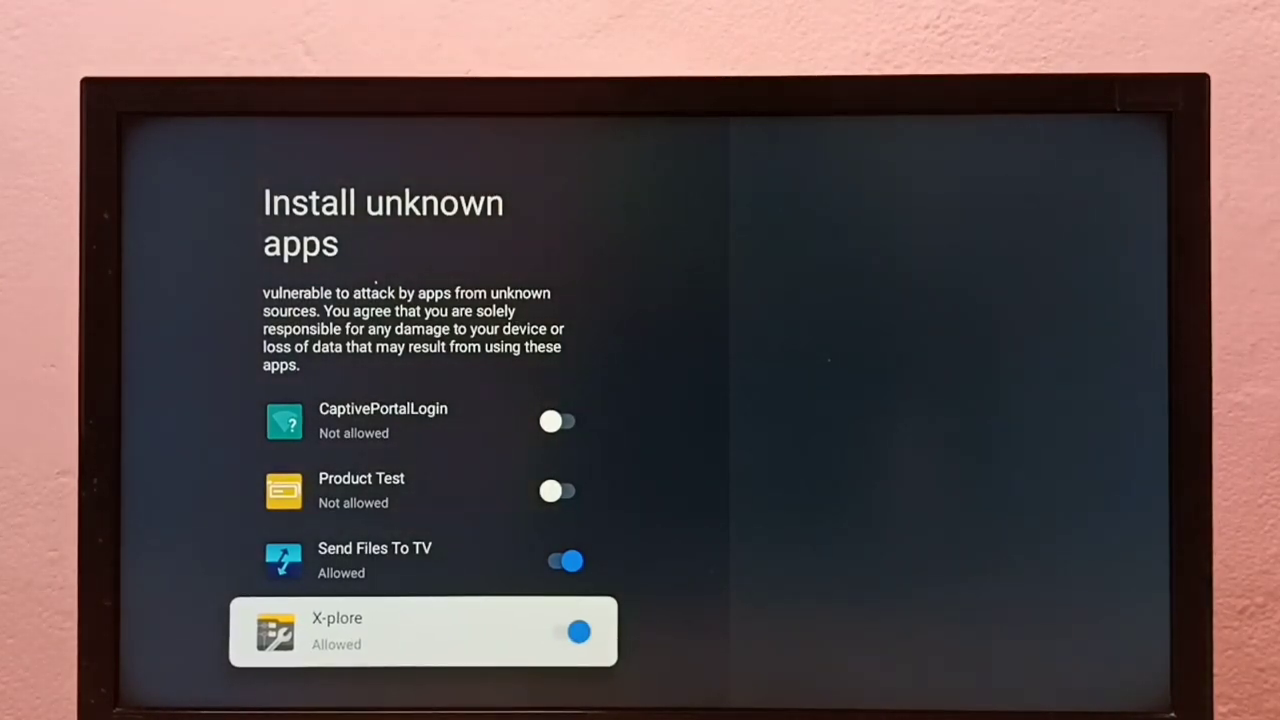